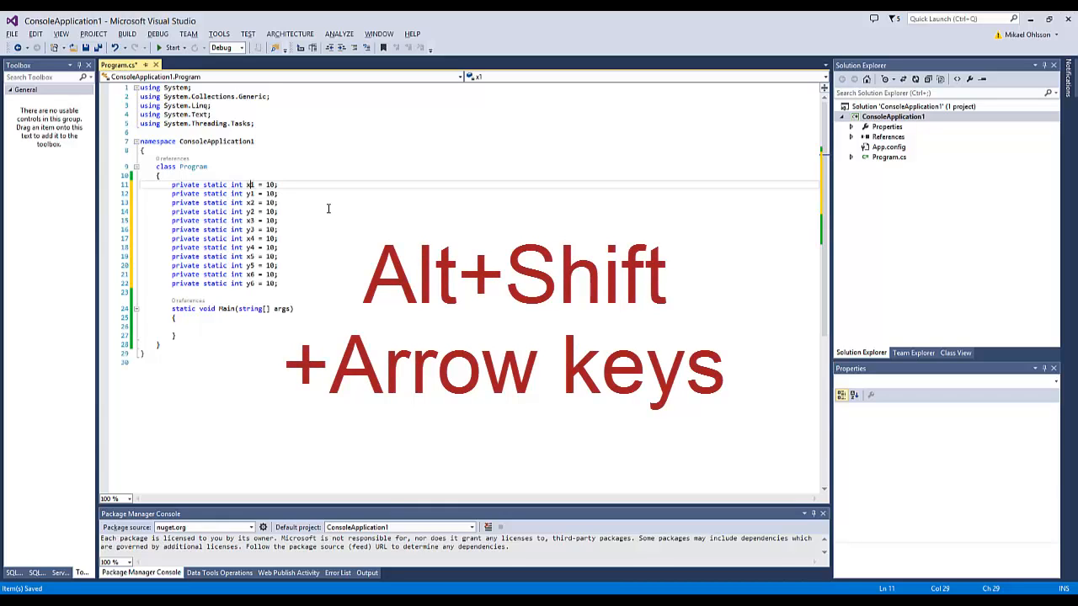
Rename the twelve x/y fields to xCoord1–yCoord6 with box editing, then place the caret in Main
key(alt+shift+down)
text(Coord)
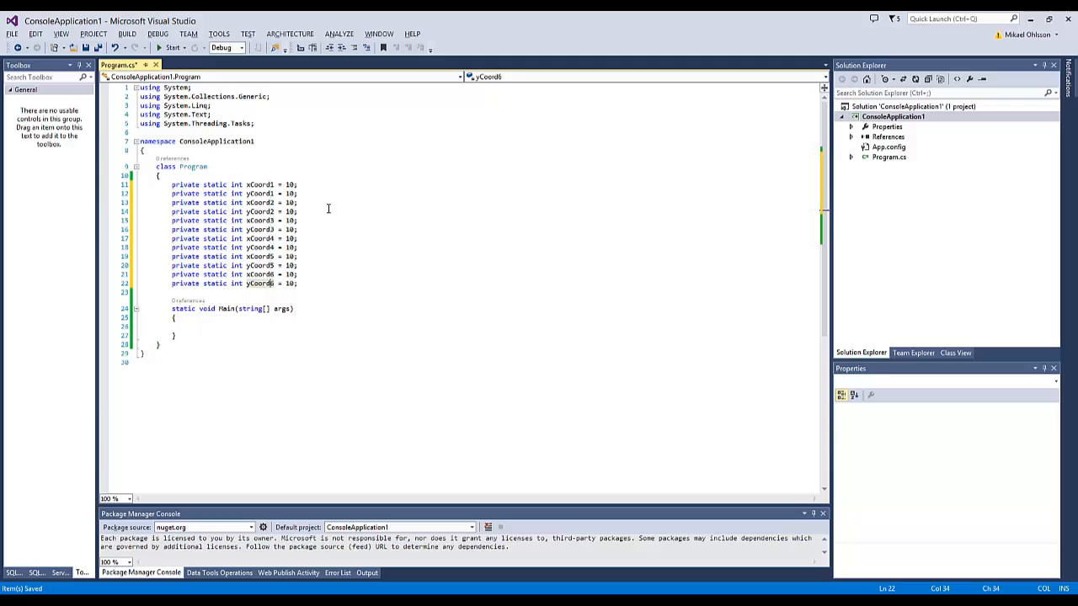
click(235, 326)
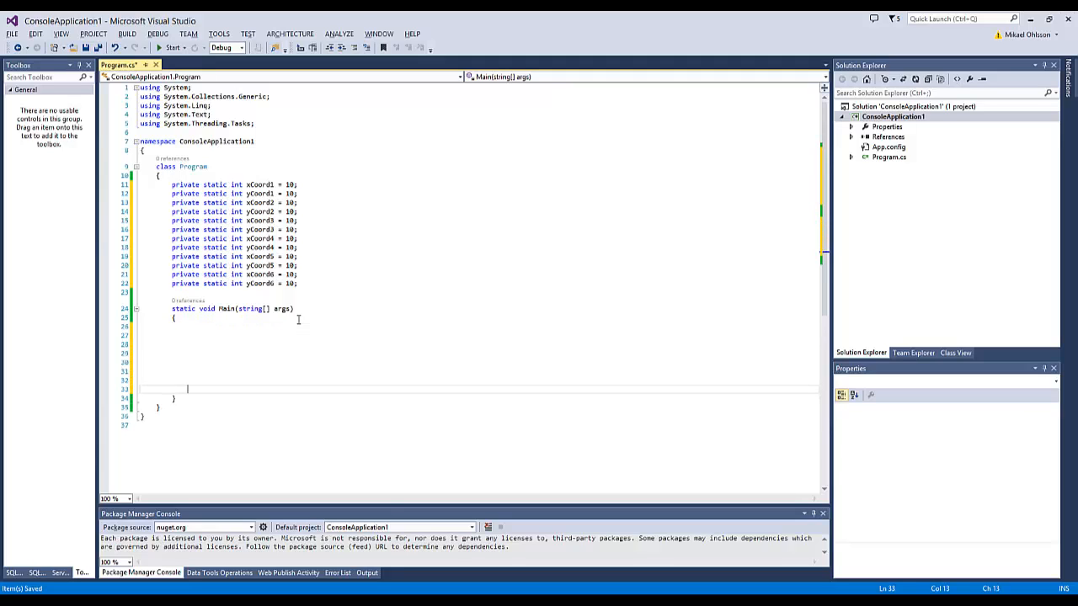
Open blank lines in Main and put a caret on all twelve of them
key(enter)
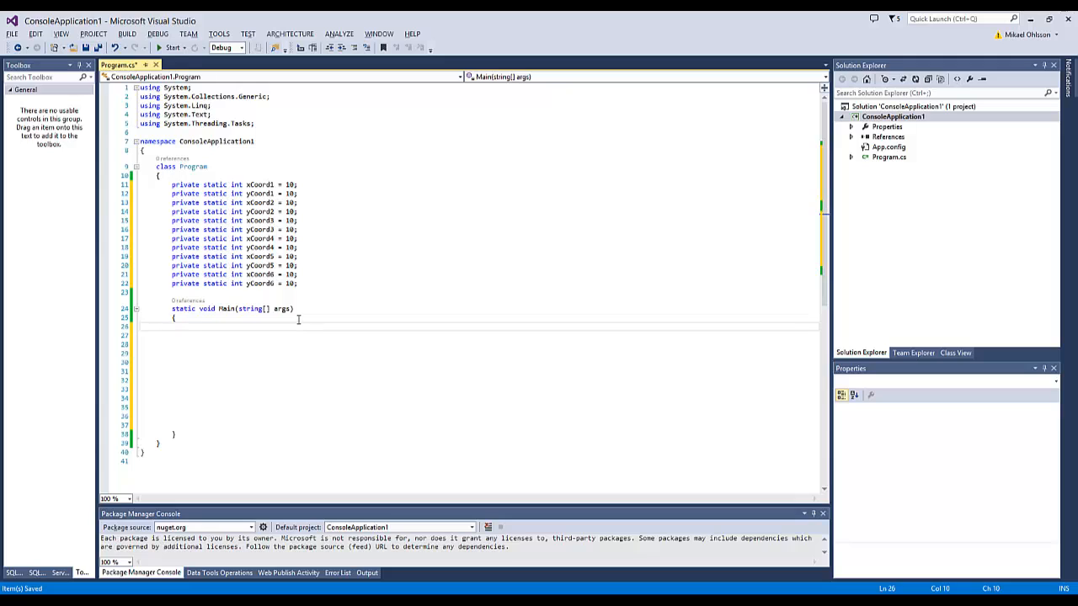
click(187, 327)
text(Co)
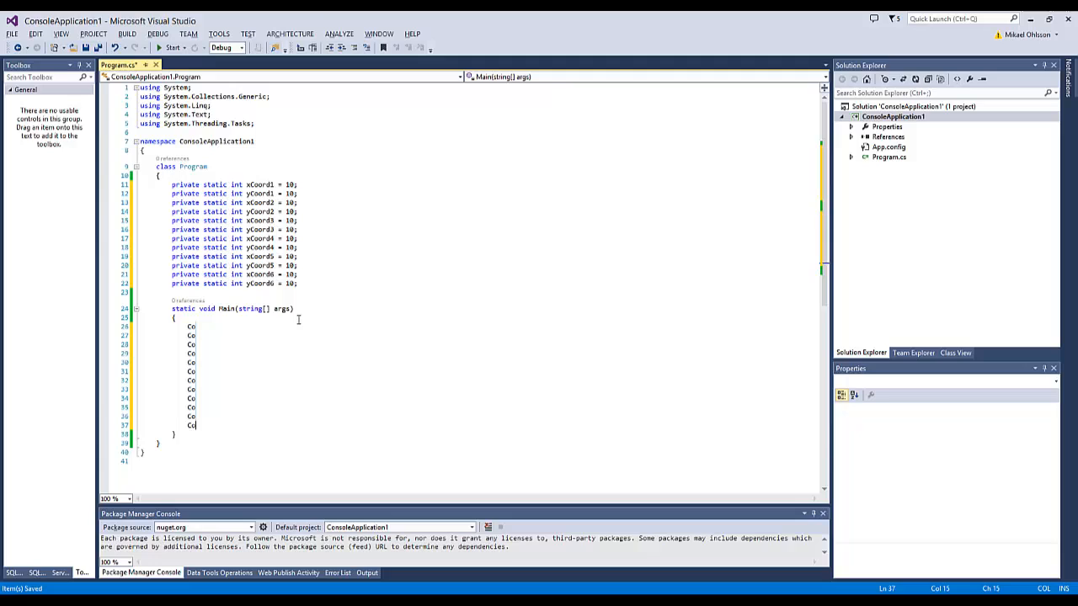
Type Console.WriteLine("The value of {0} is {1}.", "", ); on all twelve lines
text(nso)
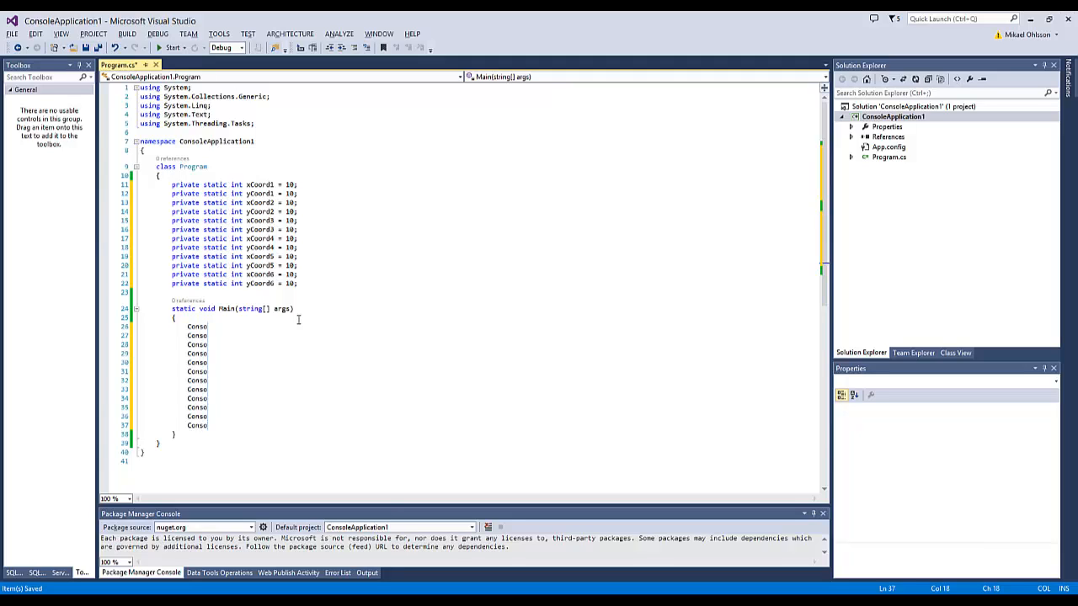
text(Console.WriteLine)
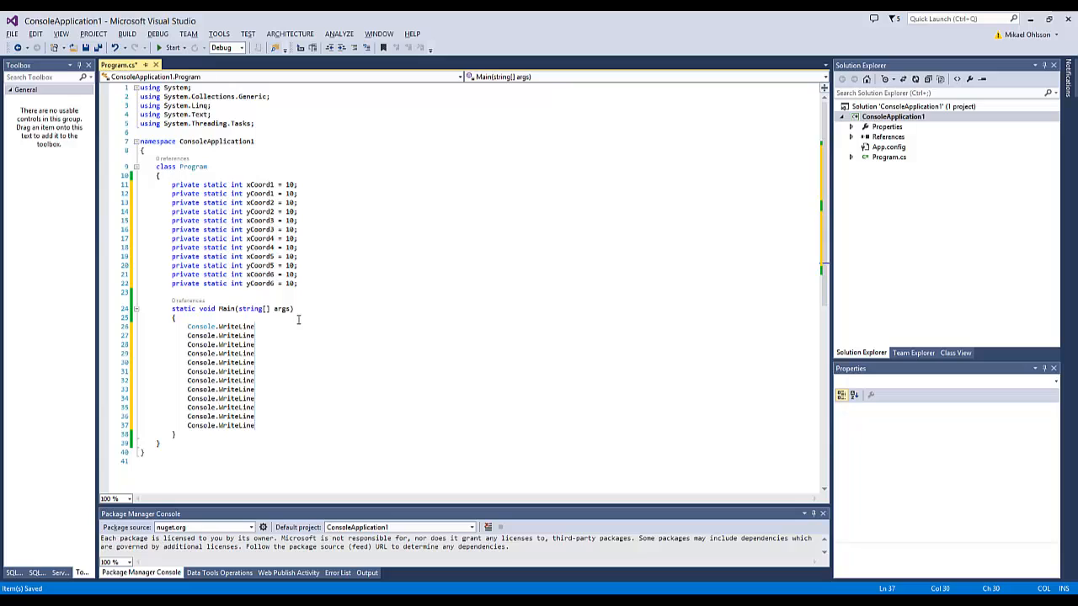
text(()
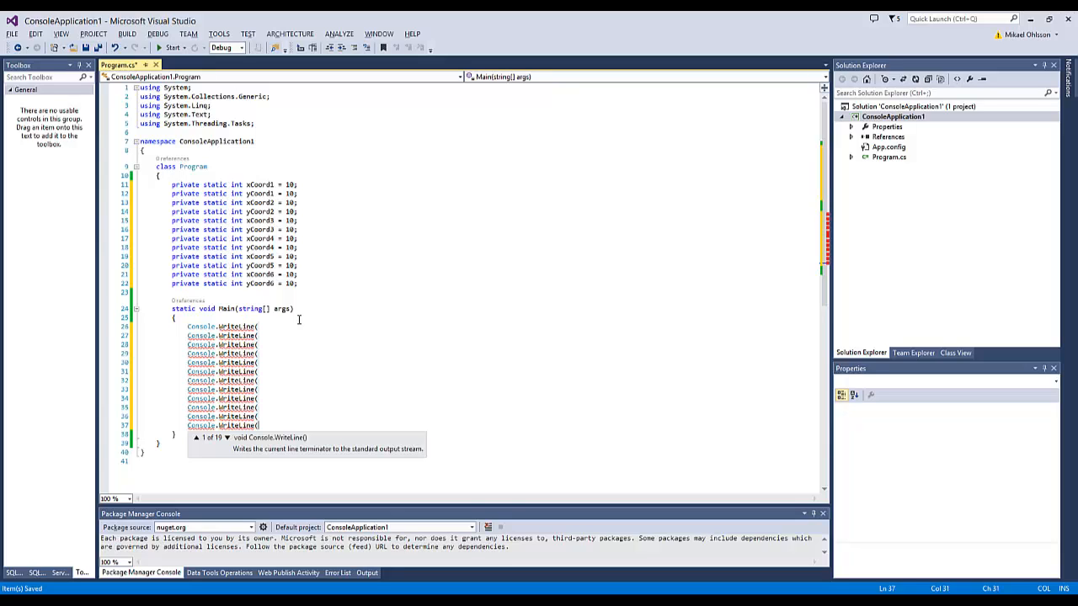
text("The value of)
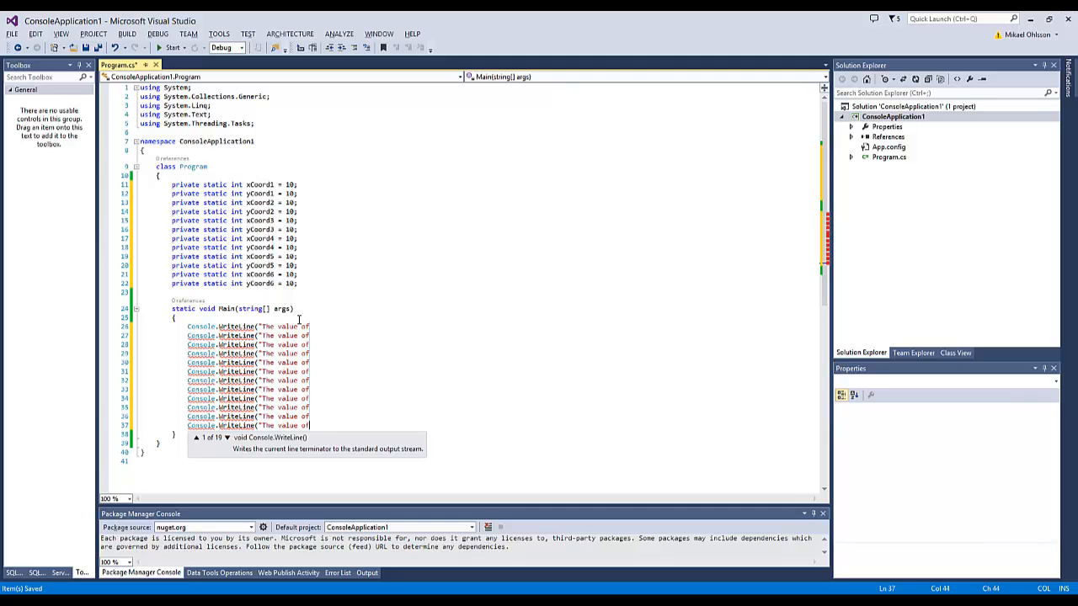
text({0)
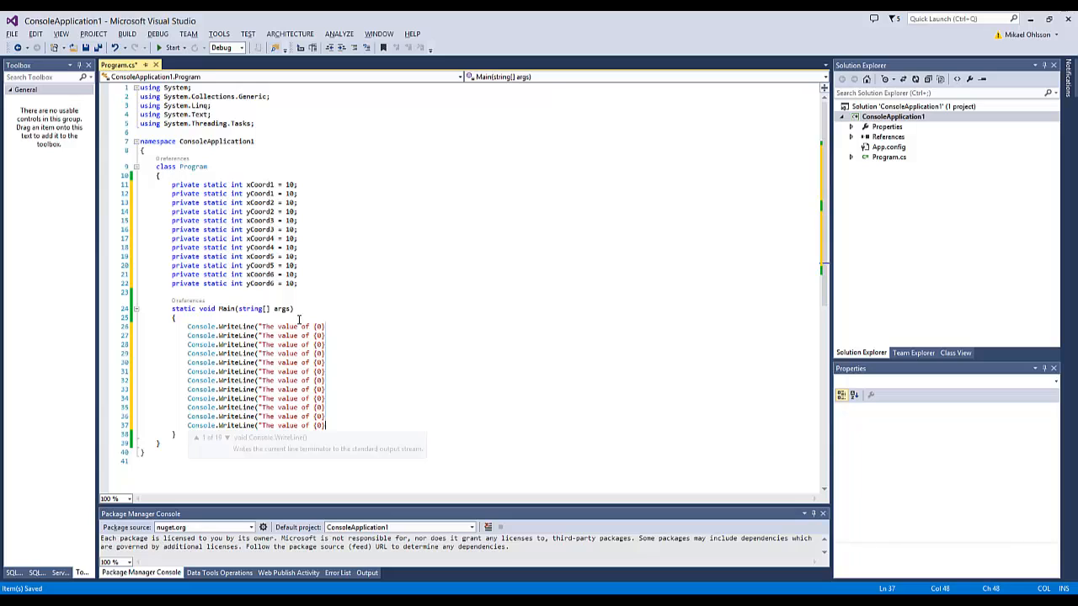
text(is {1)
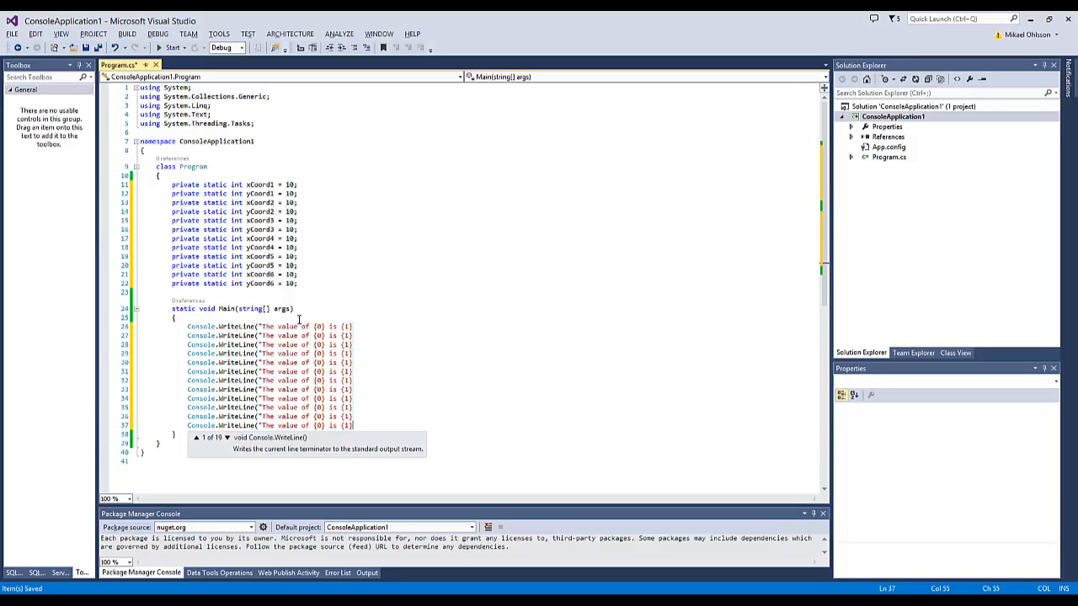
text(.")
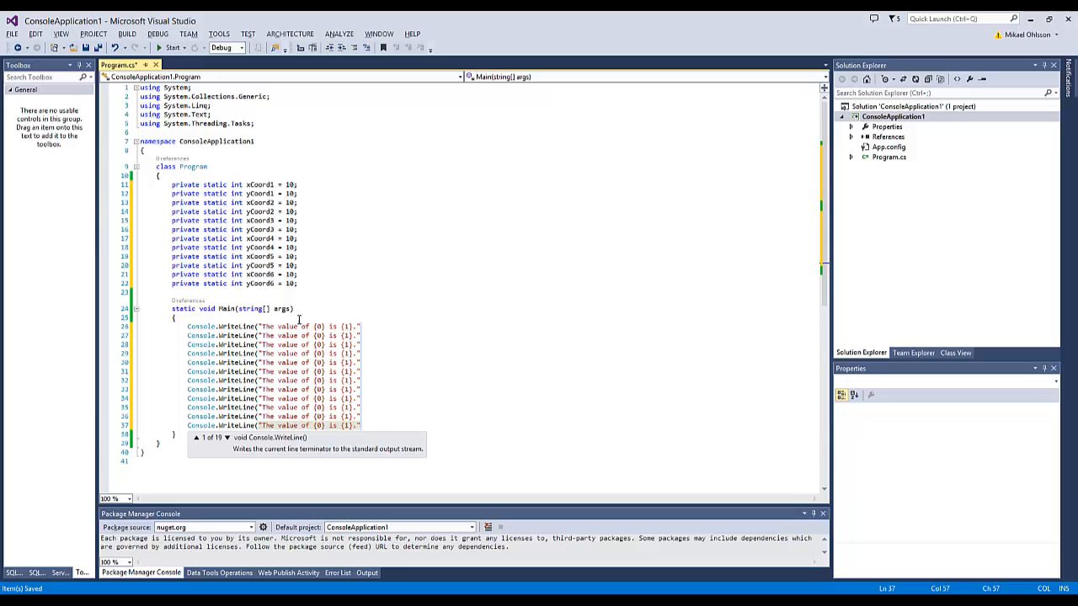
text(, "", );)
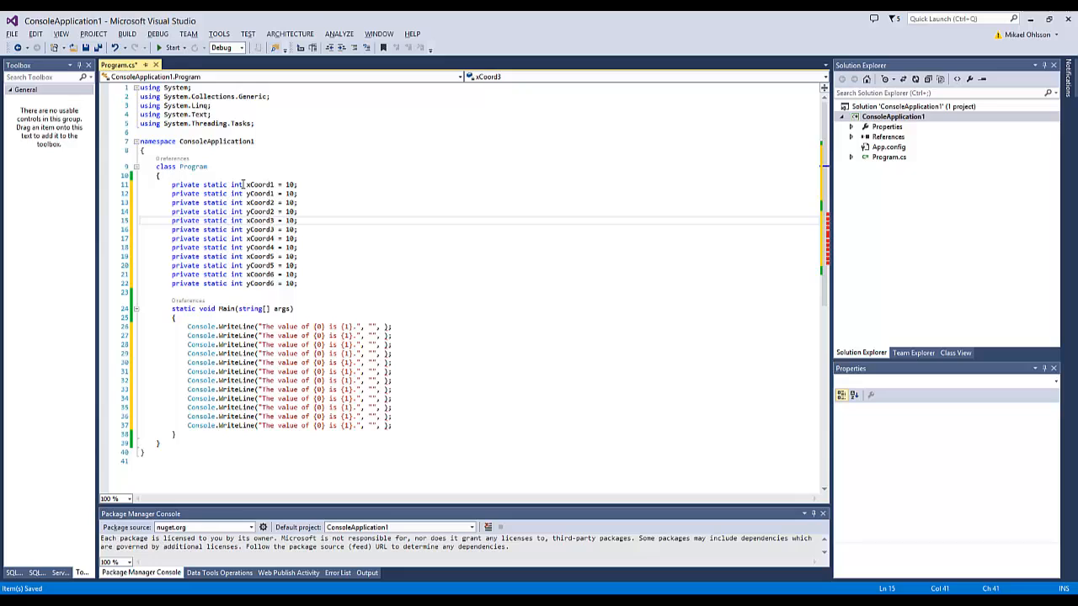
Copy the field names and paste them as string and value arguments into each WriteLine
click(247, 184)
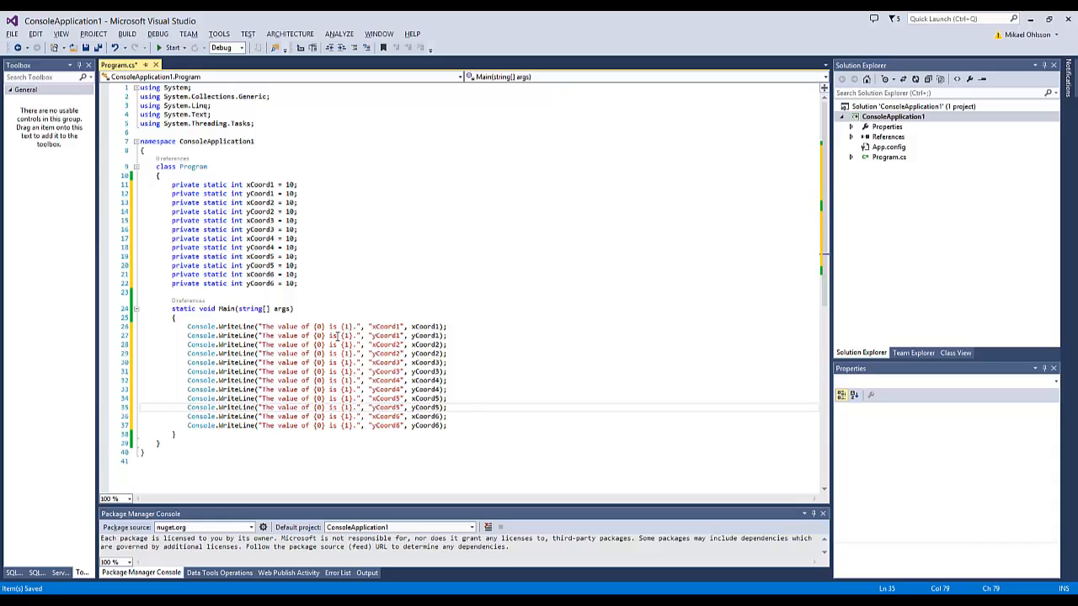
click(450, 327)
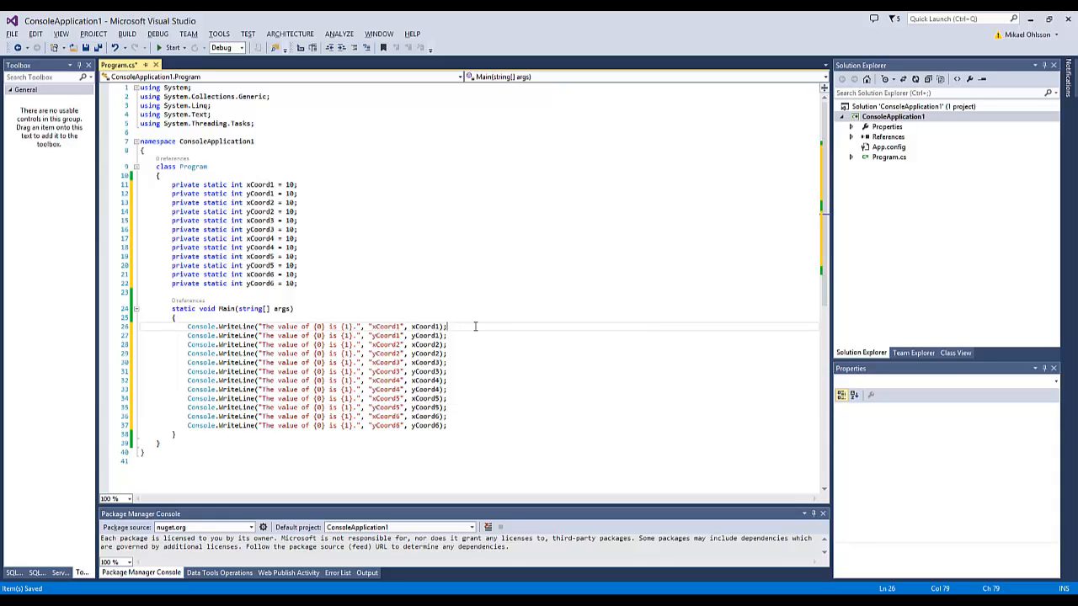
mouse_move(552, 339)
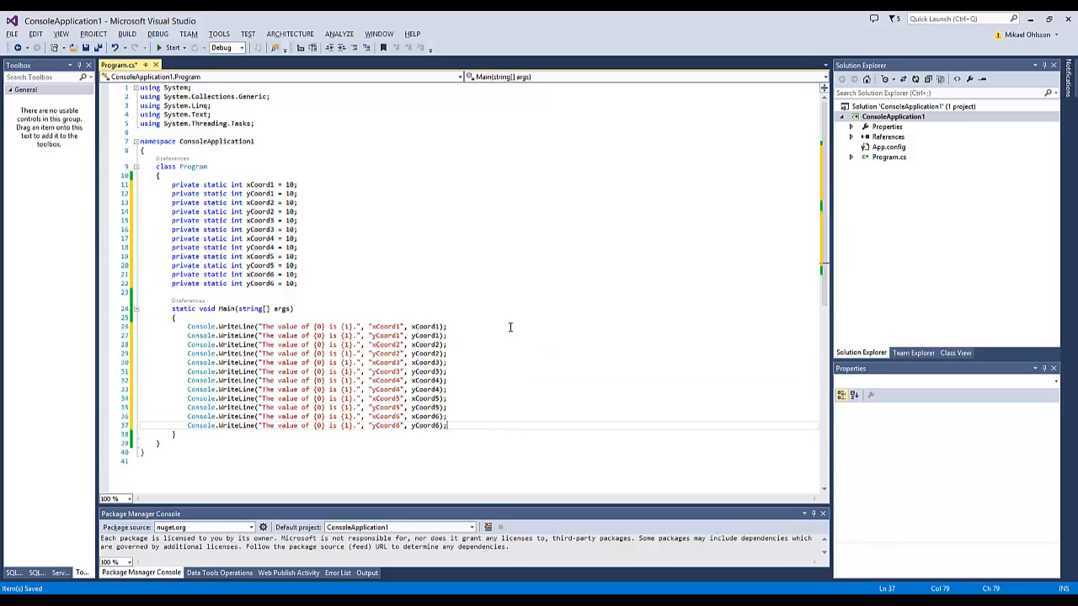
Type the aligned comment //Writes the value of xx to the console after all twelve calls
click(510, 327)
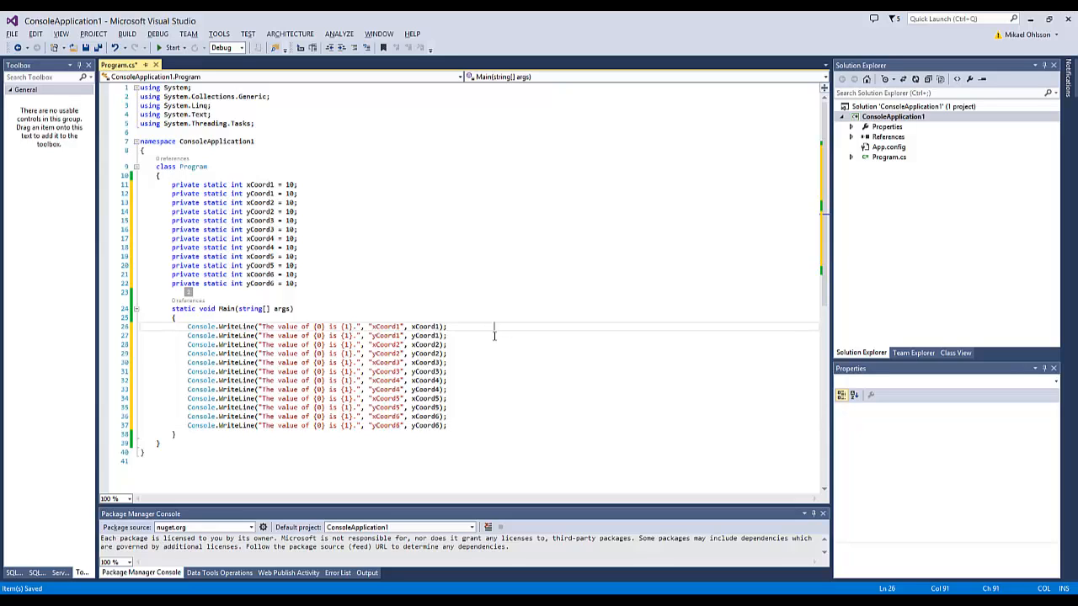
click(494, 425)
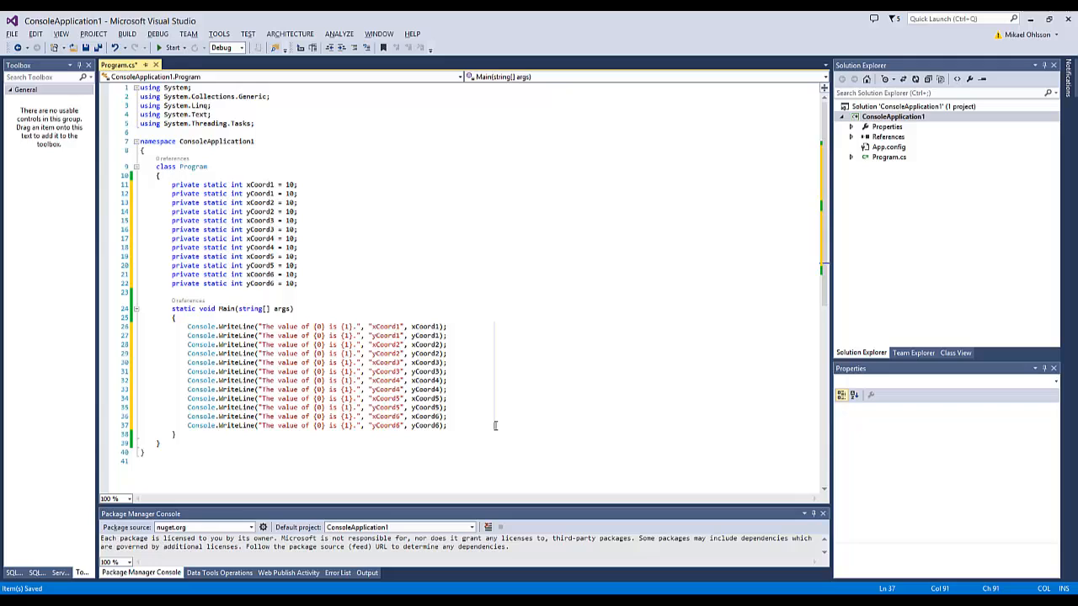
text(//Writes the value of xx to the)
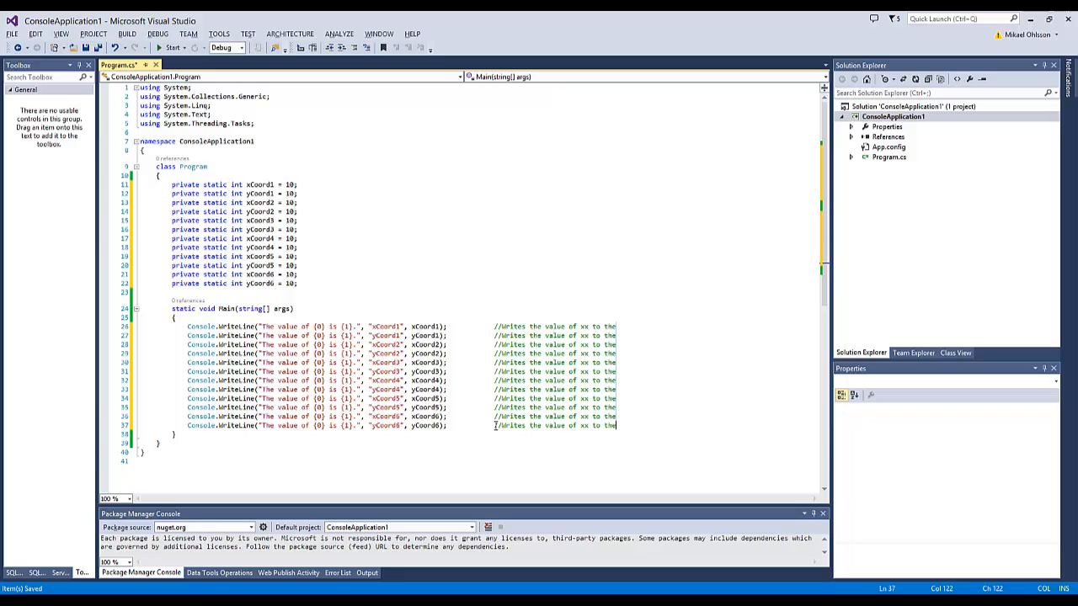
text(console)
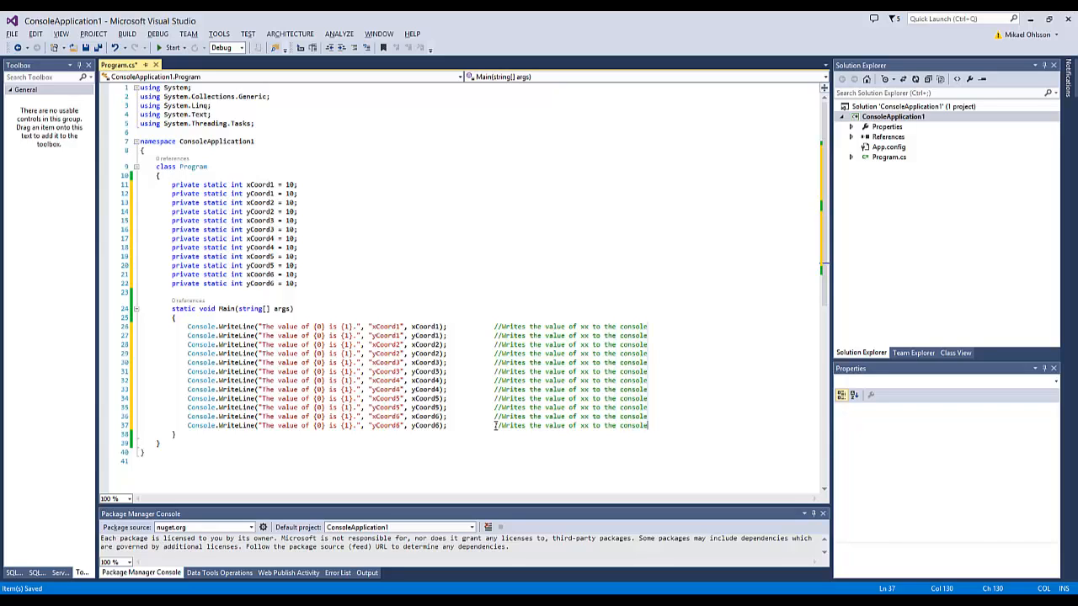
Replace the xx placeholders in the twelve comments with the pasted field names xCoord1–yCoord6
click(581, 327)
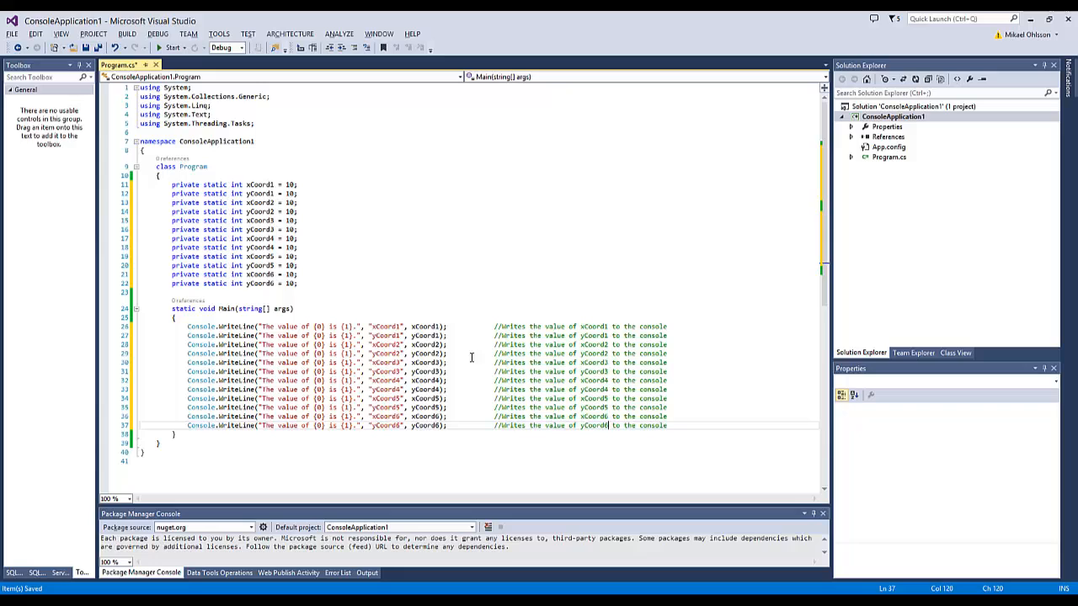
mouse_move(469, 358)
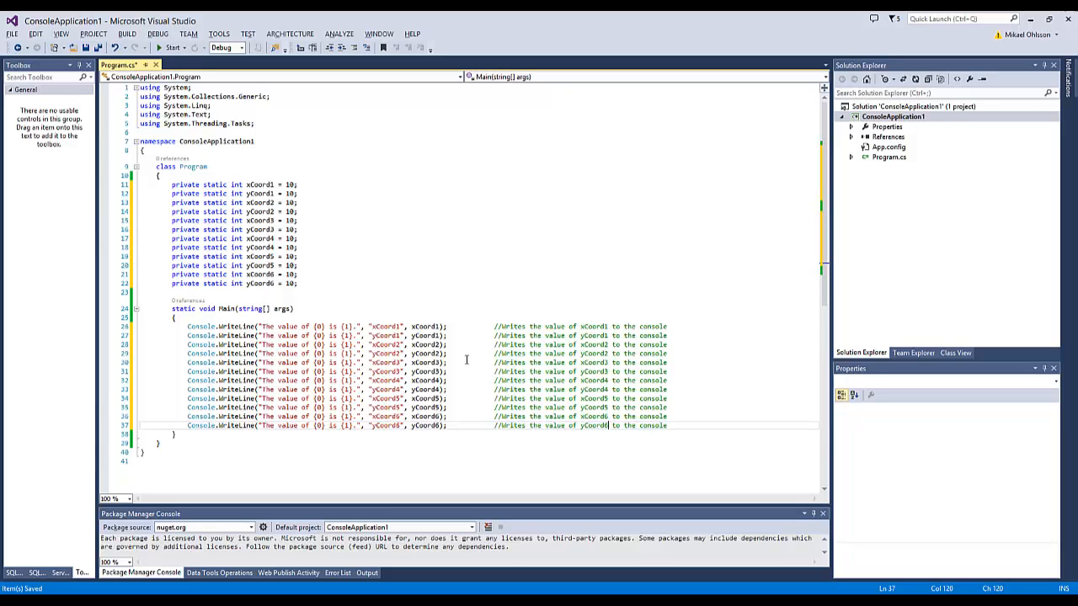